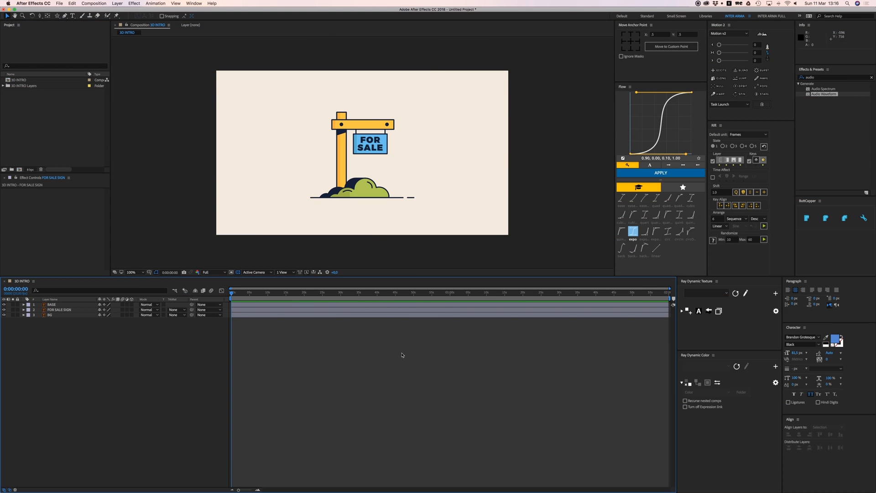
- Make the FOR SALE SIGN layer a 3D layer and zoom the viewer in on it
{"action": "left_click", "coordinate": [50, 315]}
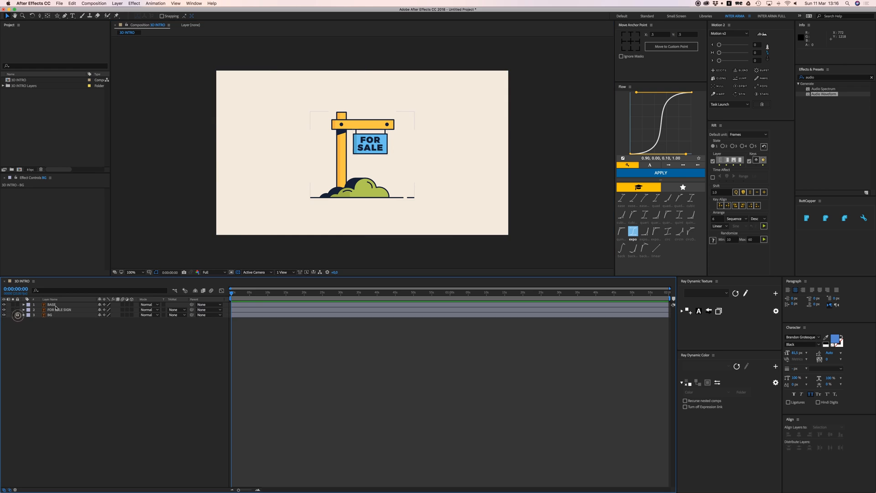
{"action": "left_click", "coordinate": [52, 304]}
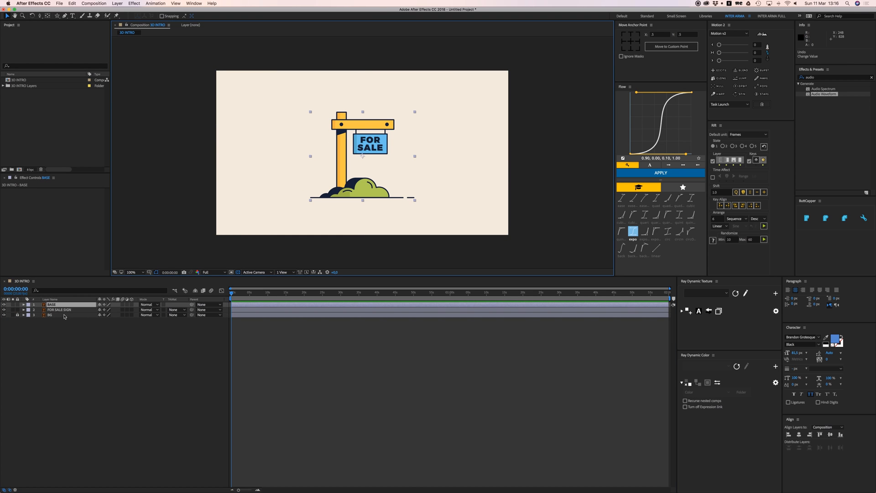
{"action": "left_click_drag", "start_coordinate": [368, 140], "coordinate": [389, 151]}
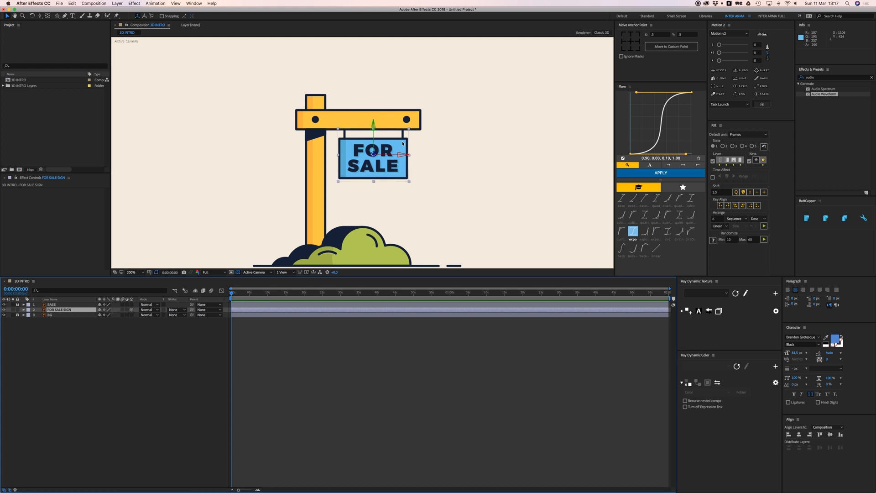
{"action": "left_click", "coordinate": [131, 272]}
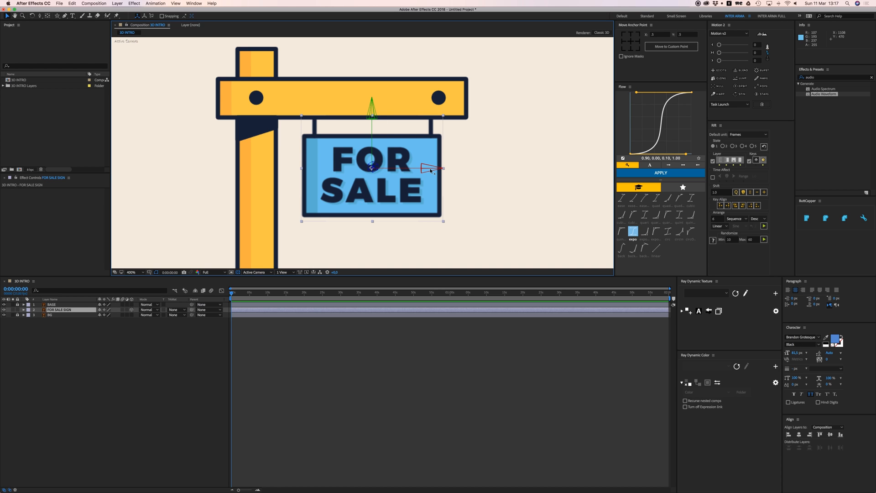
{"action": "left_click", "coordinate": [131, 272]}
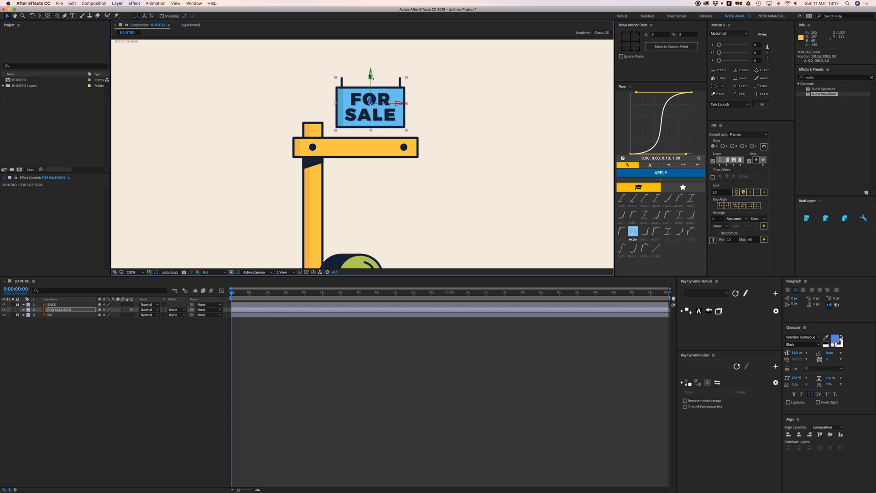
{"action": "left_click_drag", "start_coordinate": [370, 105], "coordinate": [370, 187]}
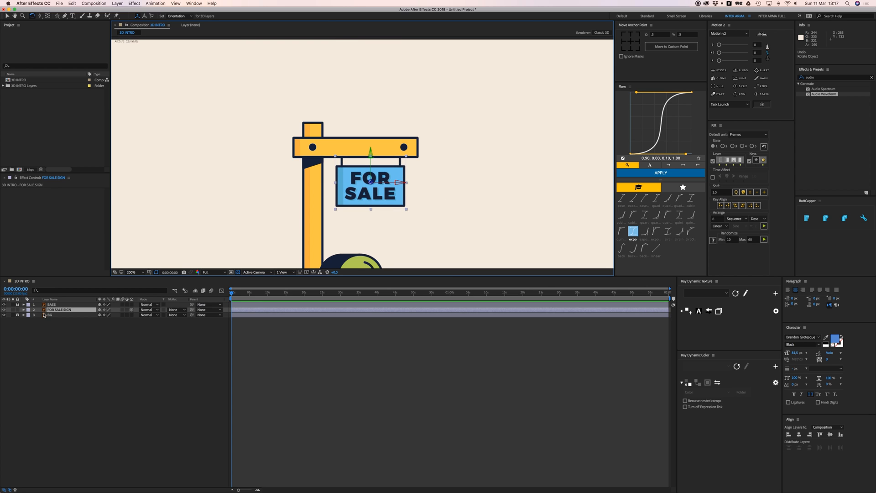
- Reveal the sign layer's properties and rotate it 90° on X so it lies edge-on under the crossbar
{"action": "left_click", "coordinate": [29, 310]}
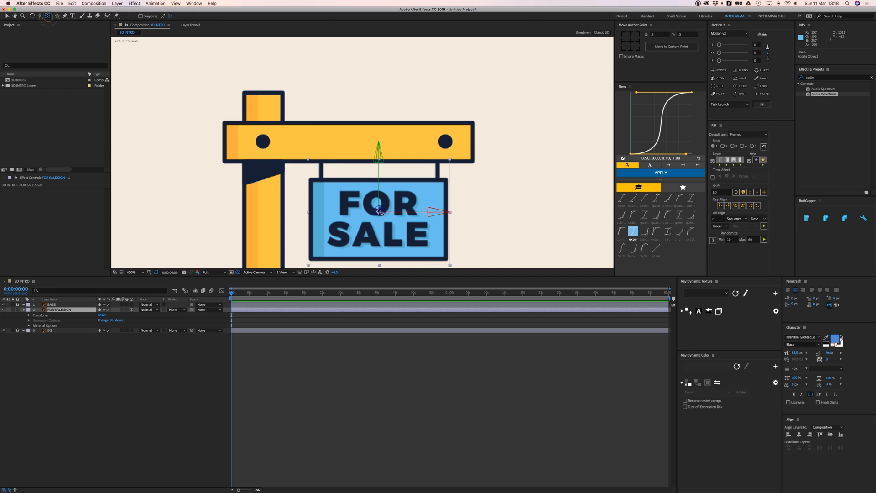
{"action": "left_click_drag", "start_coordinate": [378, 213], "coordinate": [379, 162]}
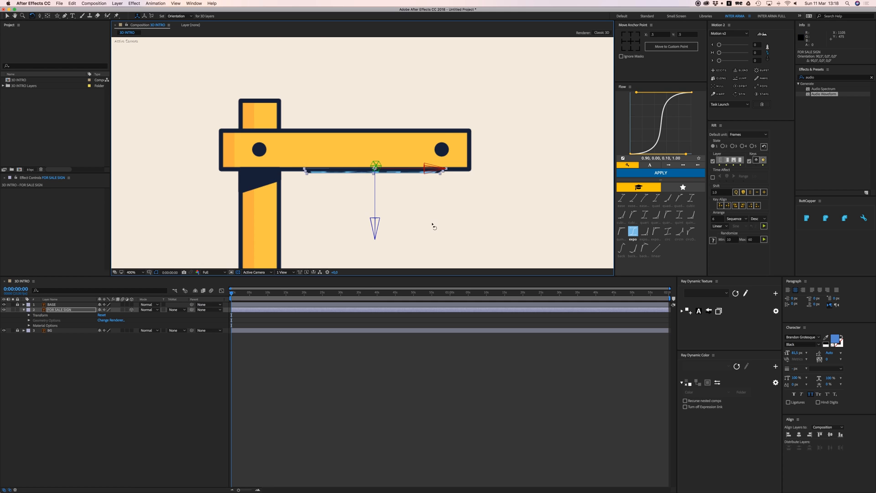
- Keyframe Orientation from edge-on at the start to hanging flat at 0:00:02:00
{"action": "left_click", "coordinate": [25, 315]}
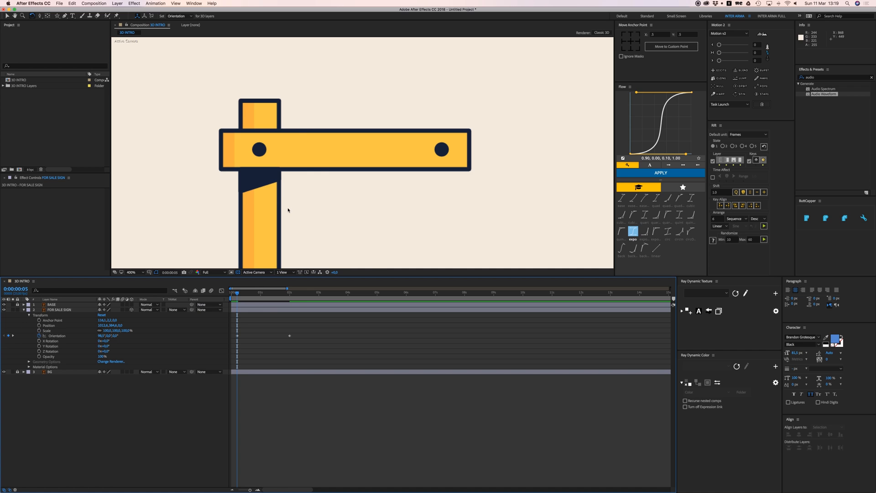
{"action": "key", "text": "space"}
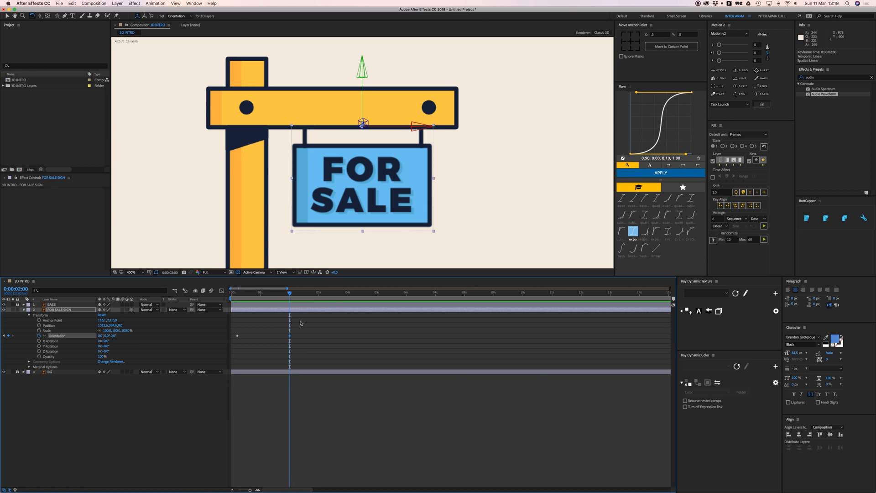
{"action": "mouse_move", "coordinate": [328, 242]}
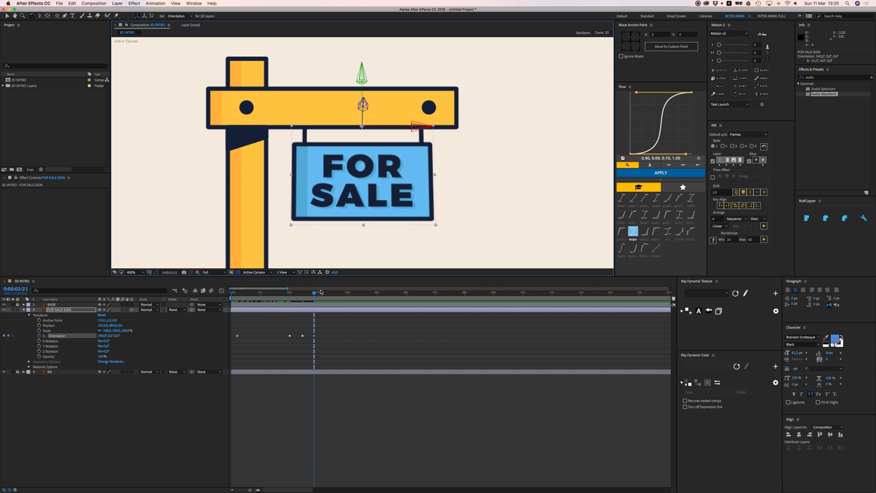
- Add Orientation keyframes after two seconds so the sign swings past and back in shrinking bounces
{"action": "left_click", "coordinate": [327, 293]}
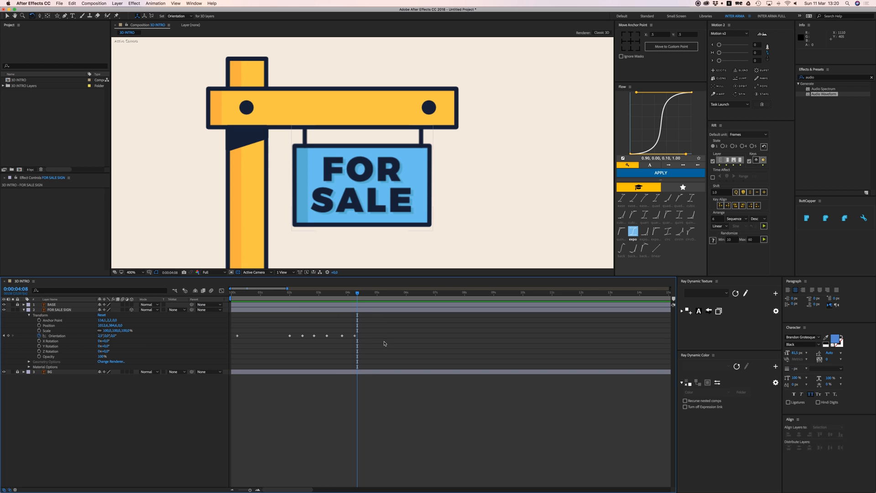
- Apply Easy Ease (F9) to all of the sign's Orientation keyframes
{"action": "left_click", "coordinate": [59, 309]}
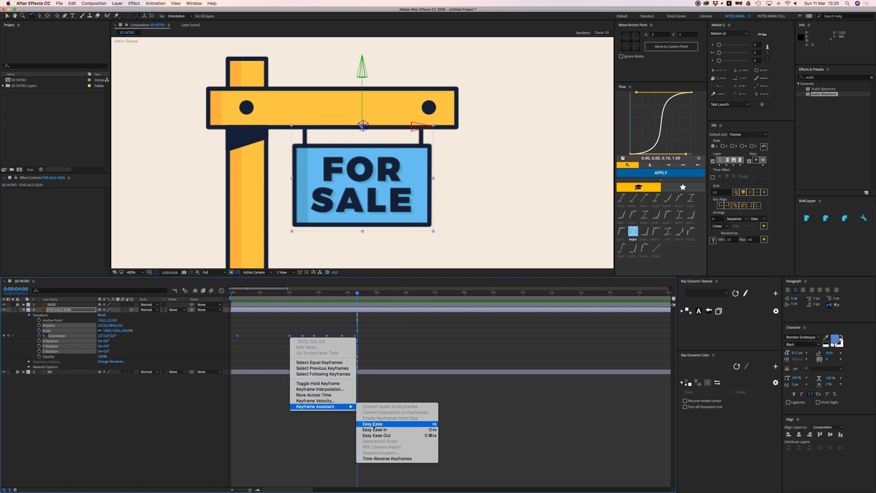
{"action": "left_click", "coordinate": [371, 423]}
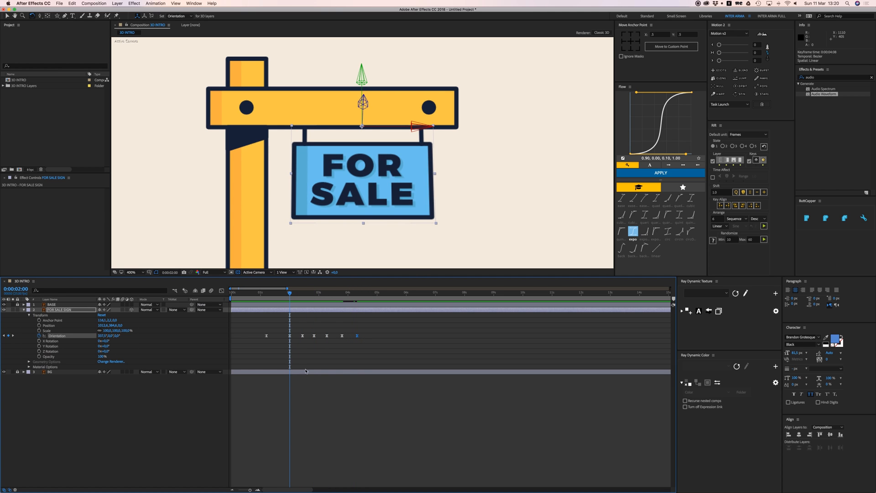
- Preview the swing and drag the later bounce keyframes closer together
{"action": "key", "text": "space"}
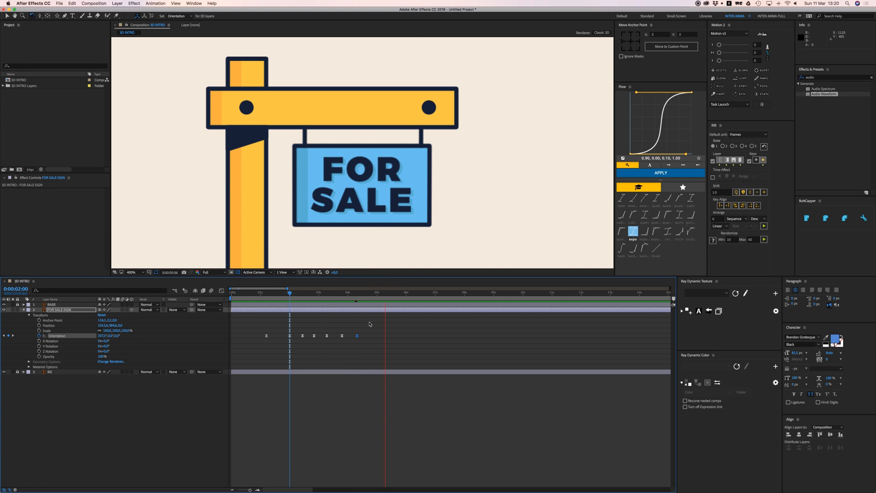
{"action": "left_click", "coordinate": [385, 292]}
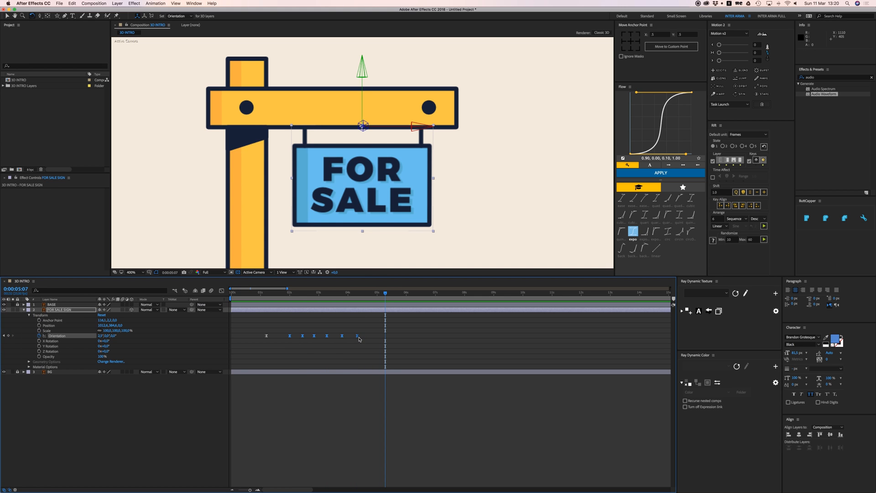
{"action": "mouse_move", "coordinate": [358, 338]}
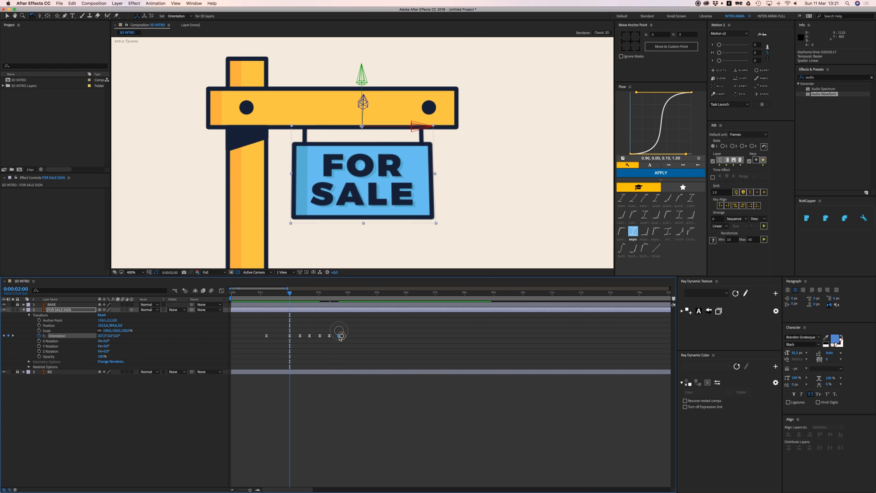
{"action": "key", "text": "space"}
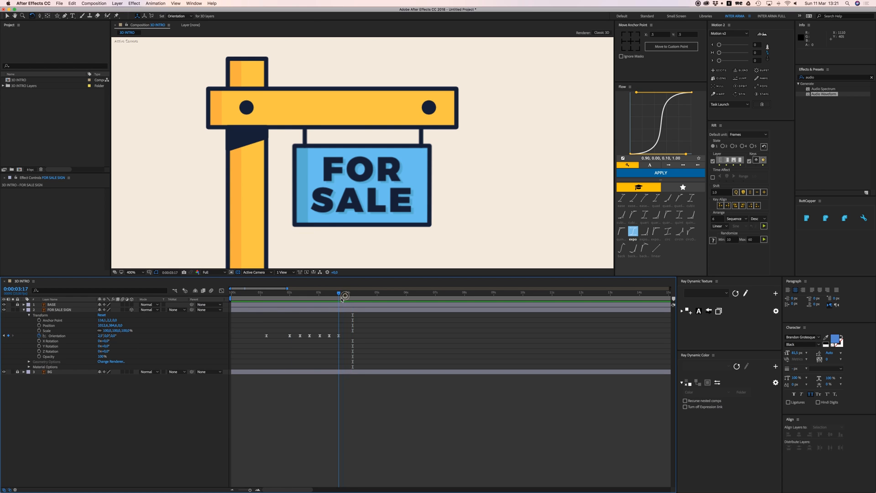
- Preview the retimed bounce again so the sign settles more quickly
{"action": "left_click", "coordinate": [58, 310]}
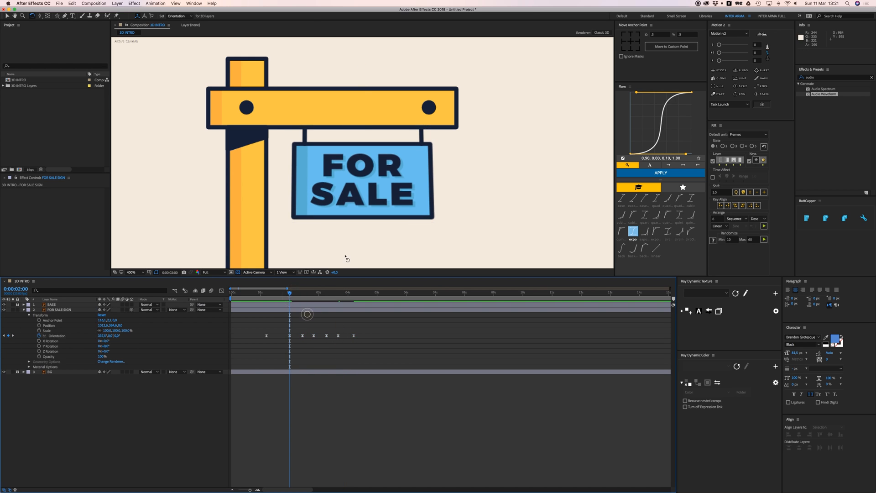
{"action": "key", "text": "space"}
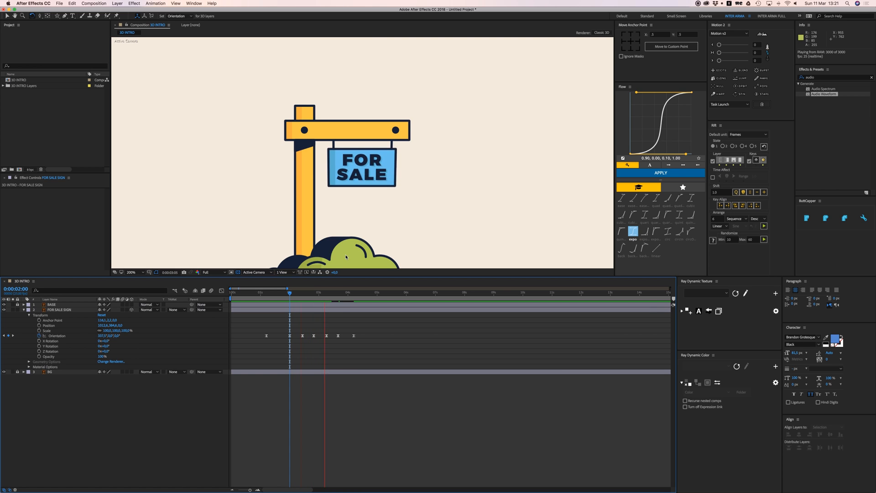
{"action": "left_click", "coordinate": [273, 292]}
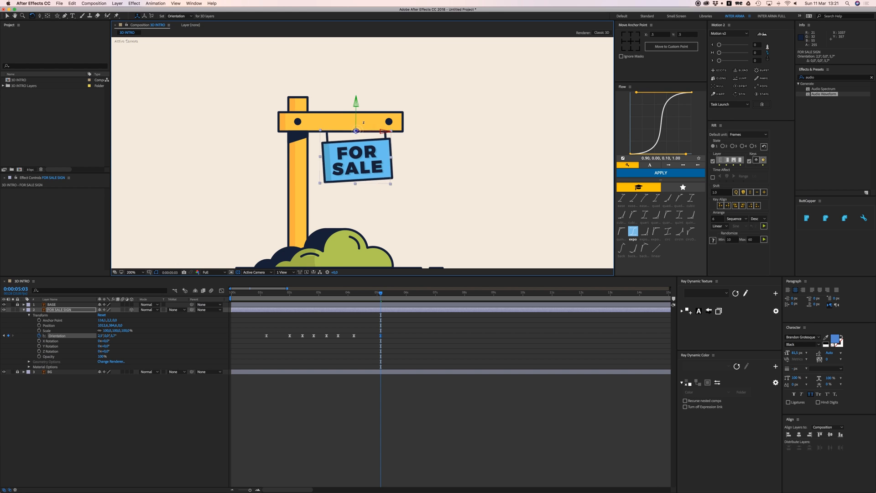
{"action": "left_click_drag", "start_coordinate": [385, 115], "coordinate": [382, 115]}
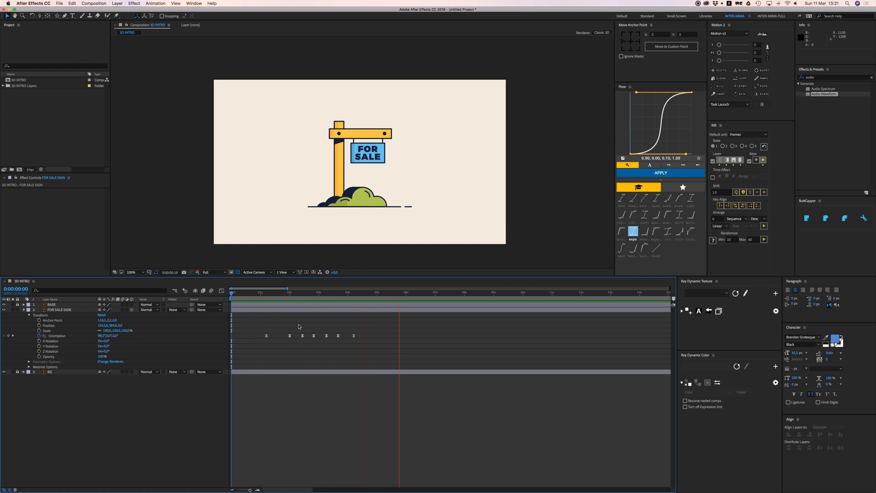
{"action": "left_click", "coordinate": [399, 292]}
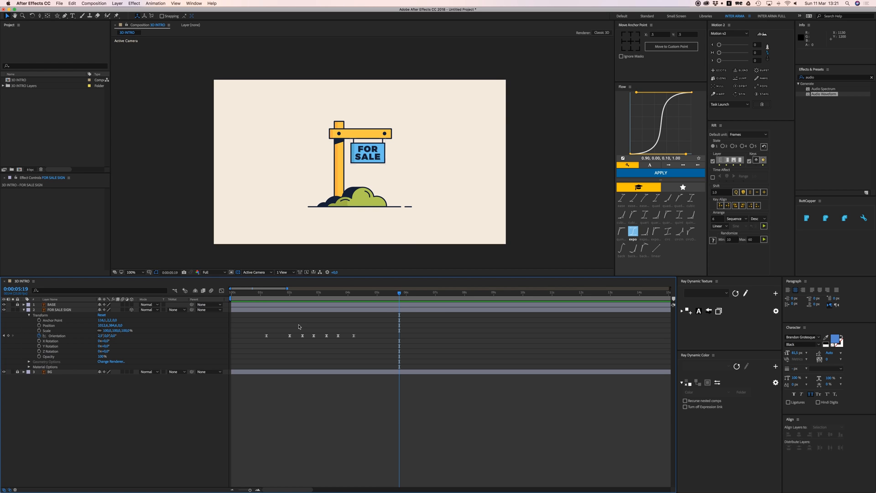